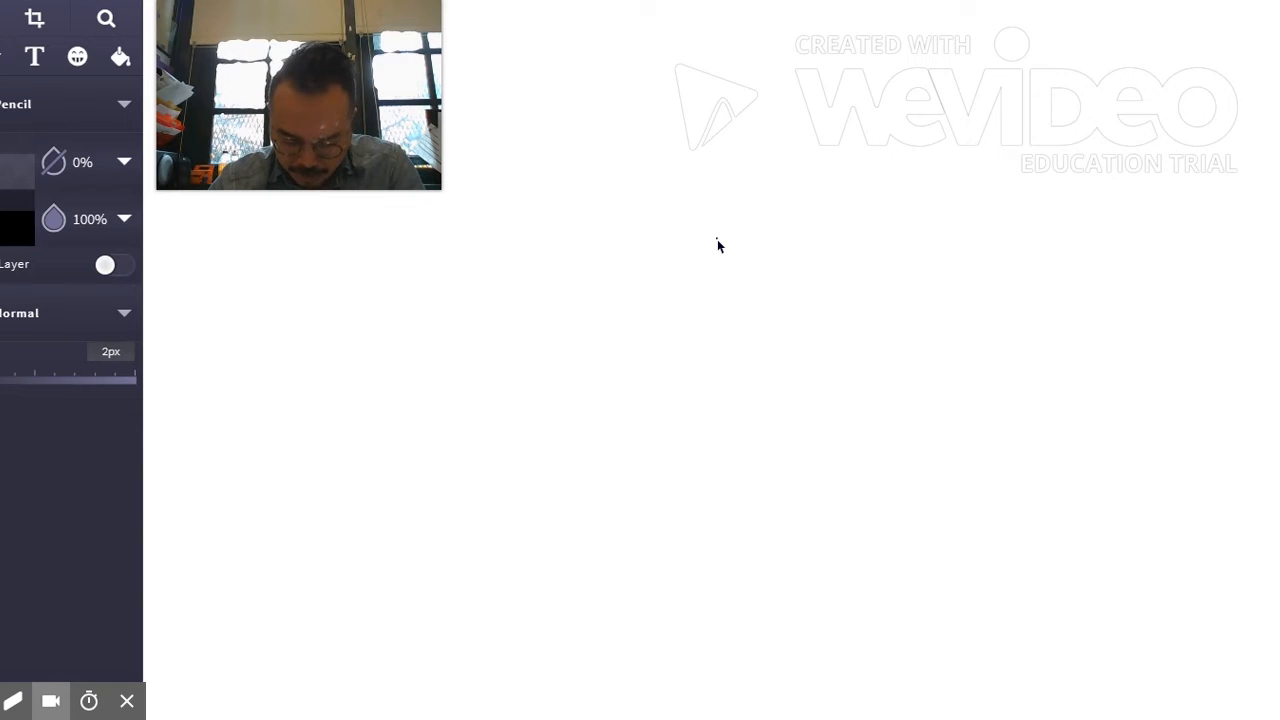
Handwrite "22." in black pencil near the top of the canvas.
left_click_drag(470, 105, 600, 70)
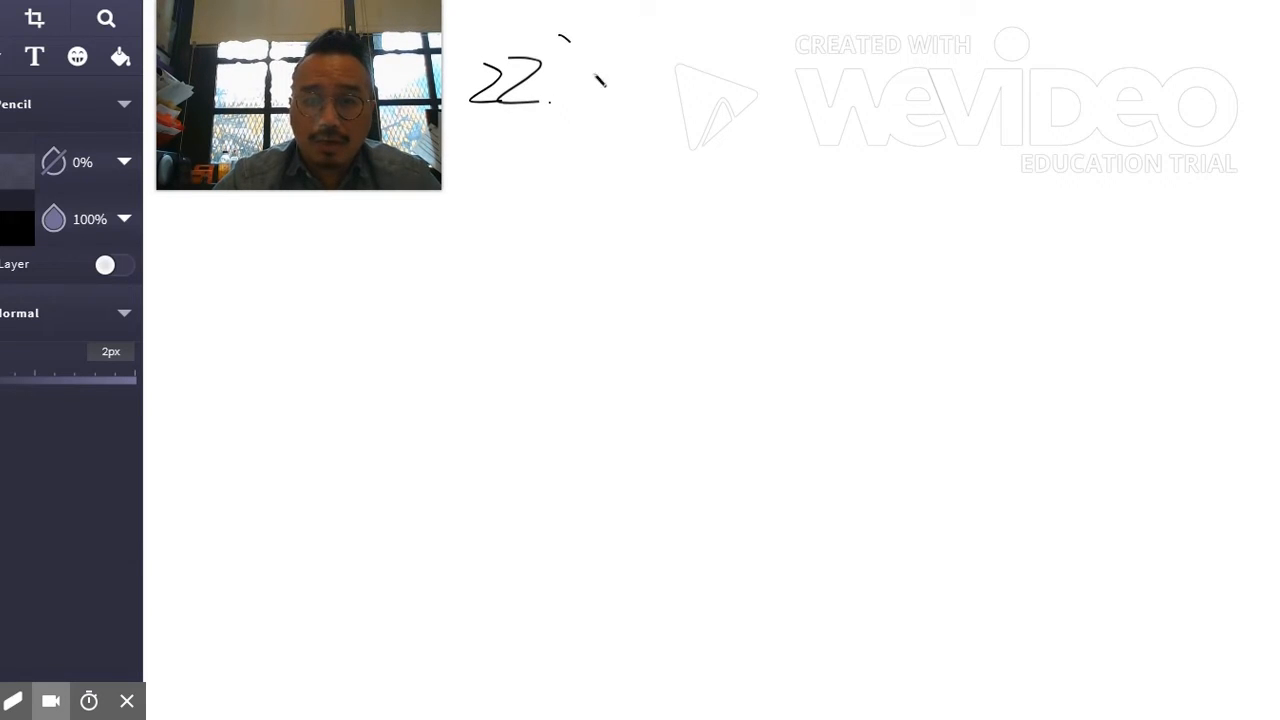
Add a closing parenthesis after 22 and handwrite 14.0352 to its right.
left_click_drag(570, 35, 590, 120)
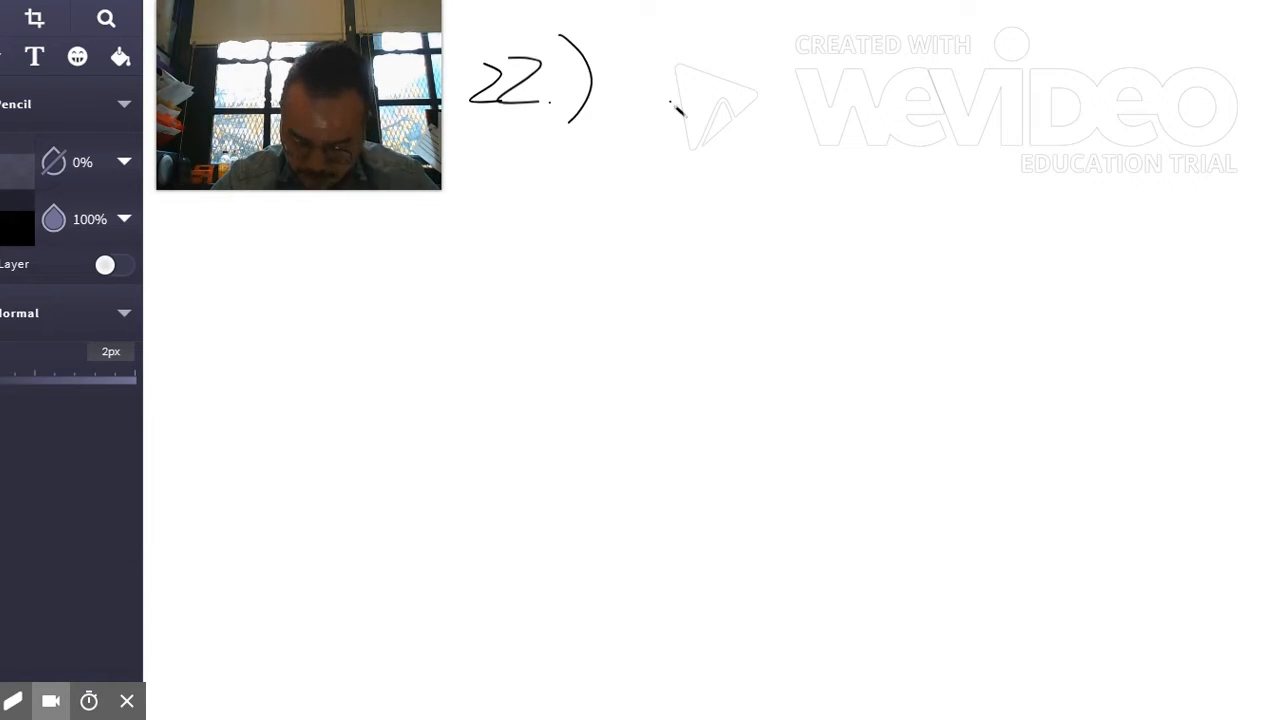
left_click_drag(665, 85, 700, 125)
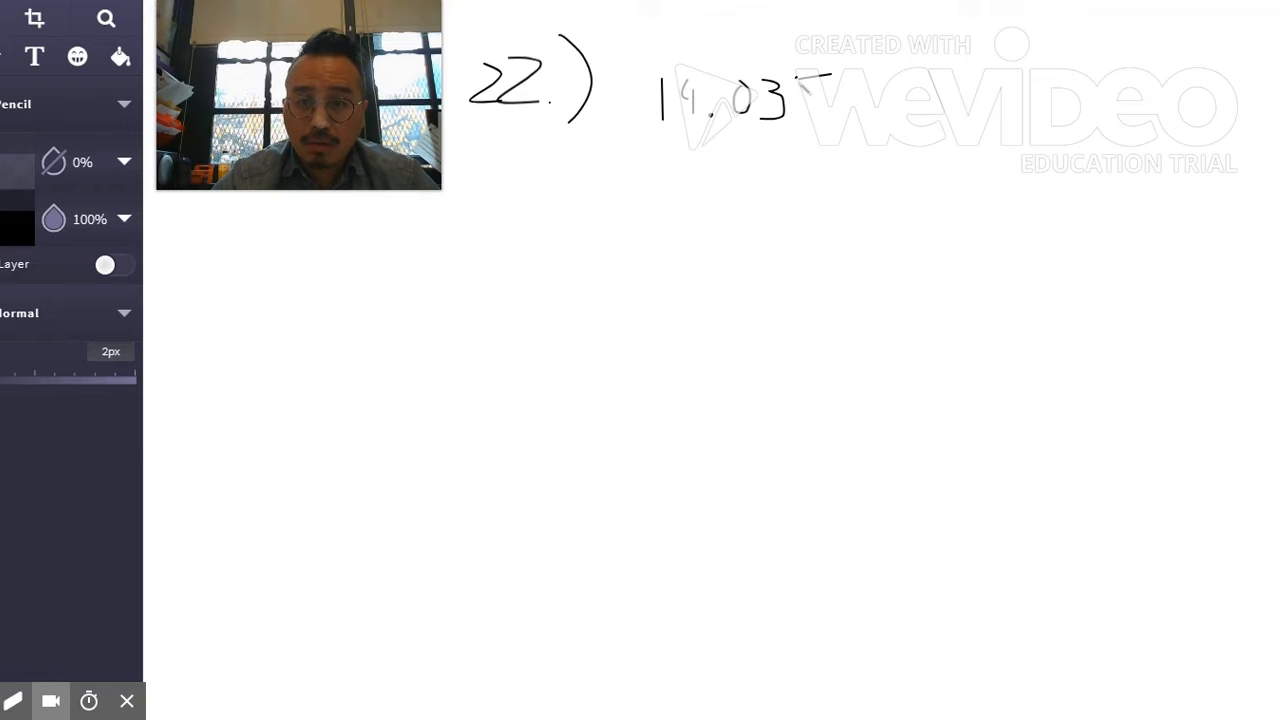
left_click_drag(810, 110, 870, 95)
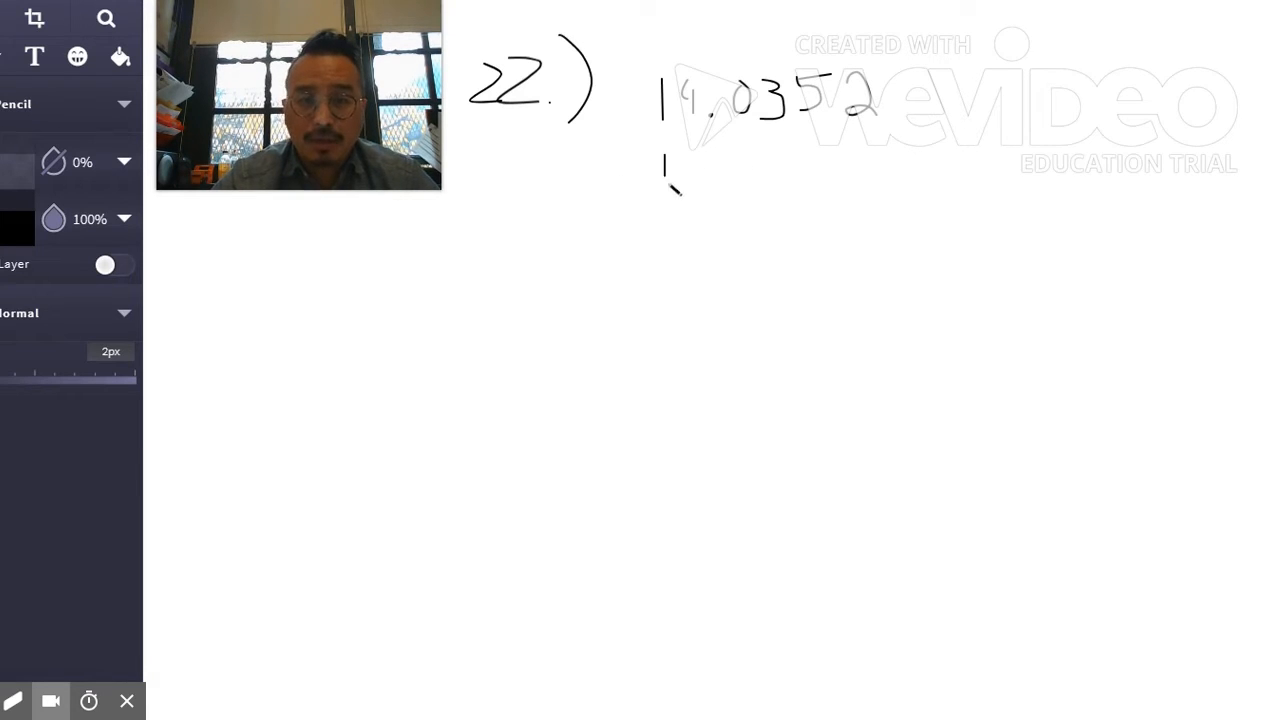
Handwrite 14.3052 on the line directly below 14.0352.
left_click_drag(675, 165, 710, 190)
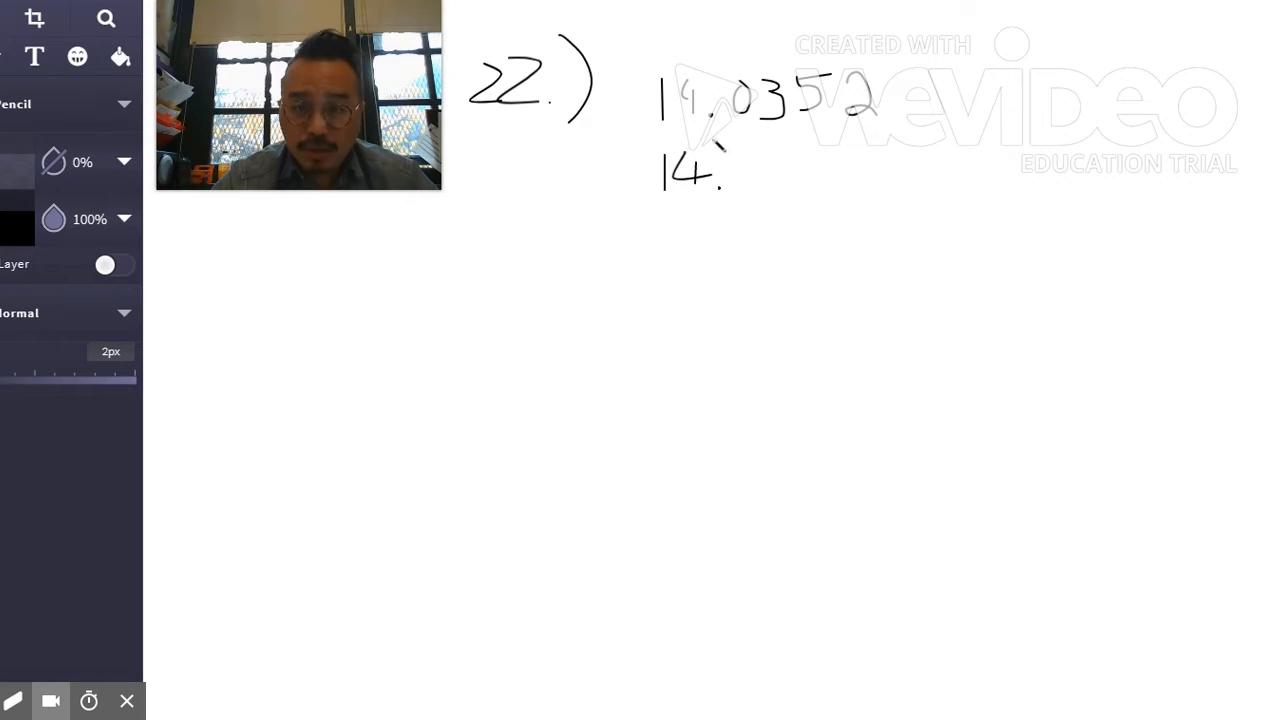
left_click_drag(730, 175, 790, 175)
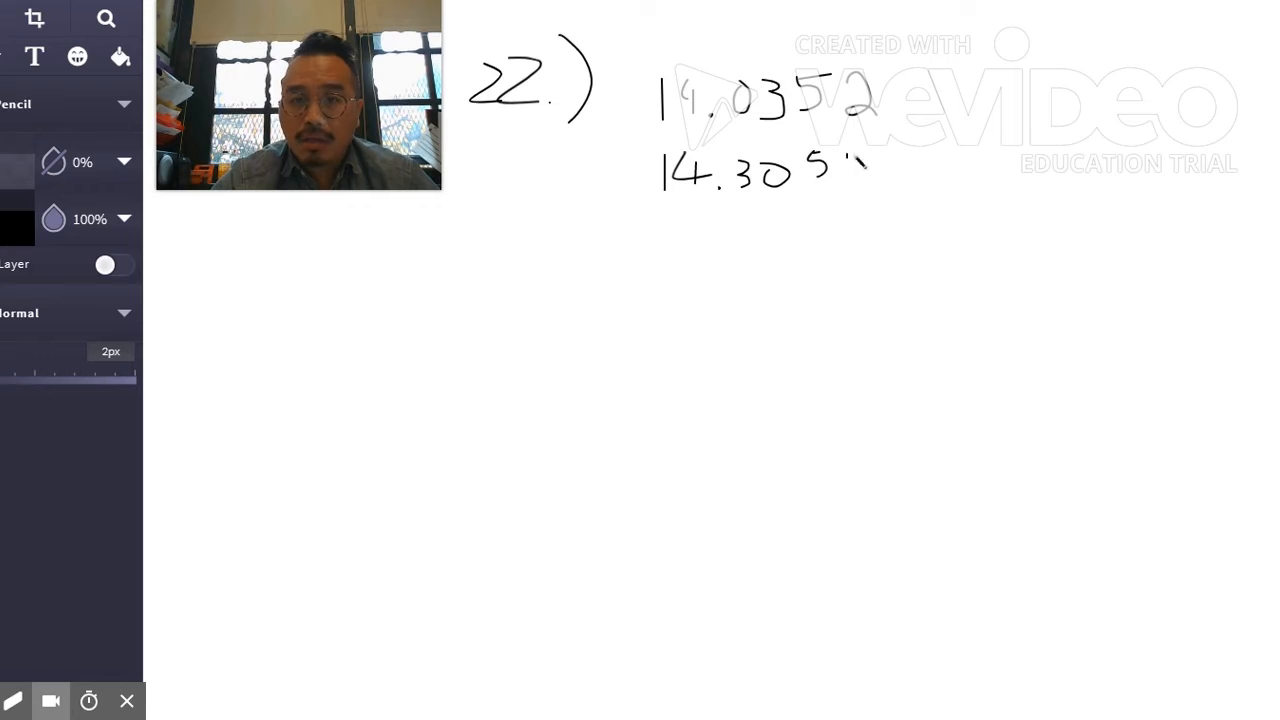
left_click_drag(840, 170, 895, 180)
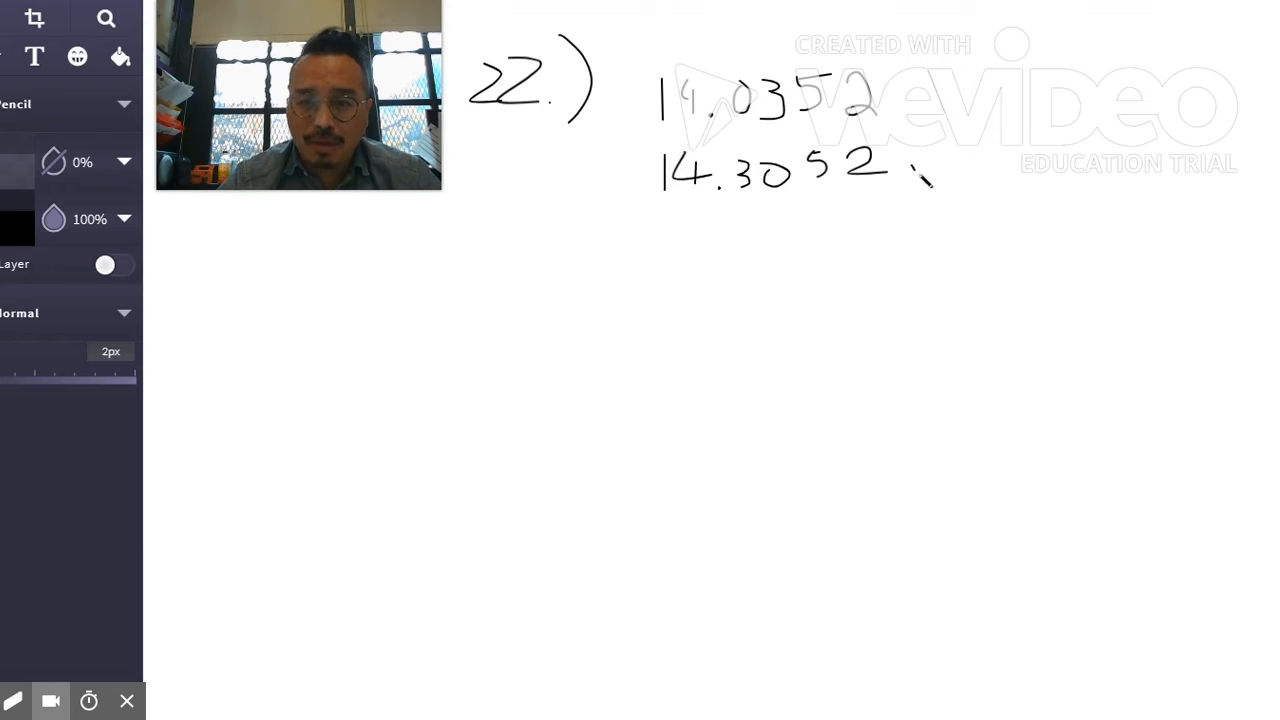
Draw a less-than sign after 14.0352 and a check mark after 14.3052.
left_click_drag(910, 175, 945, 150)
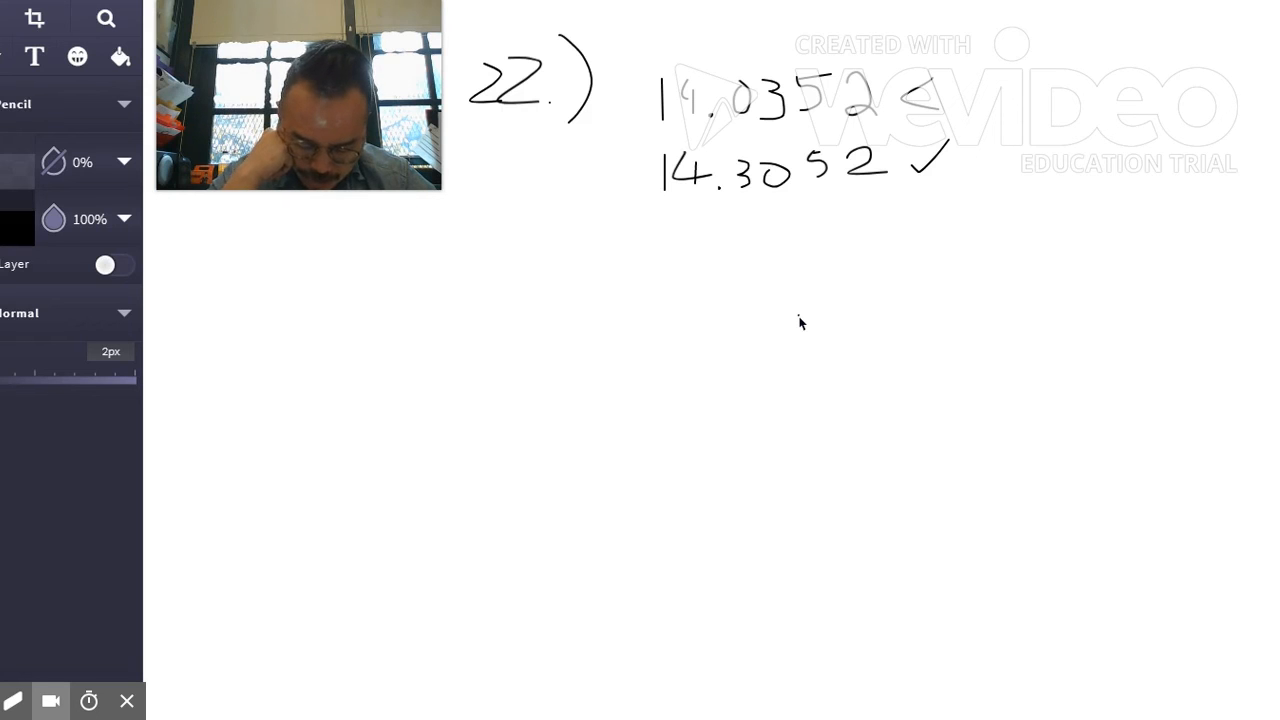
mouse_move(406, 426)
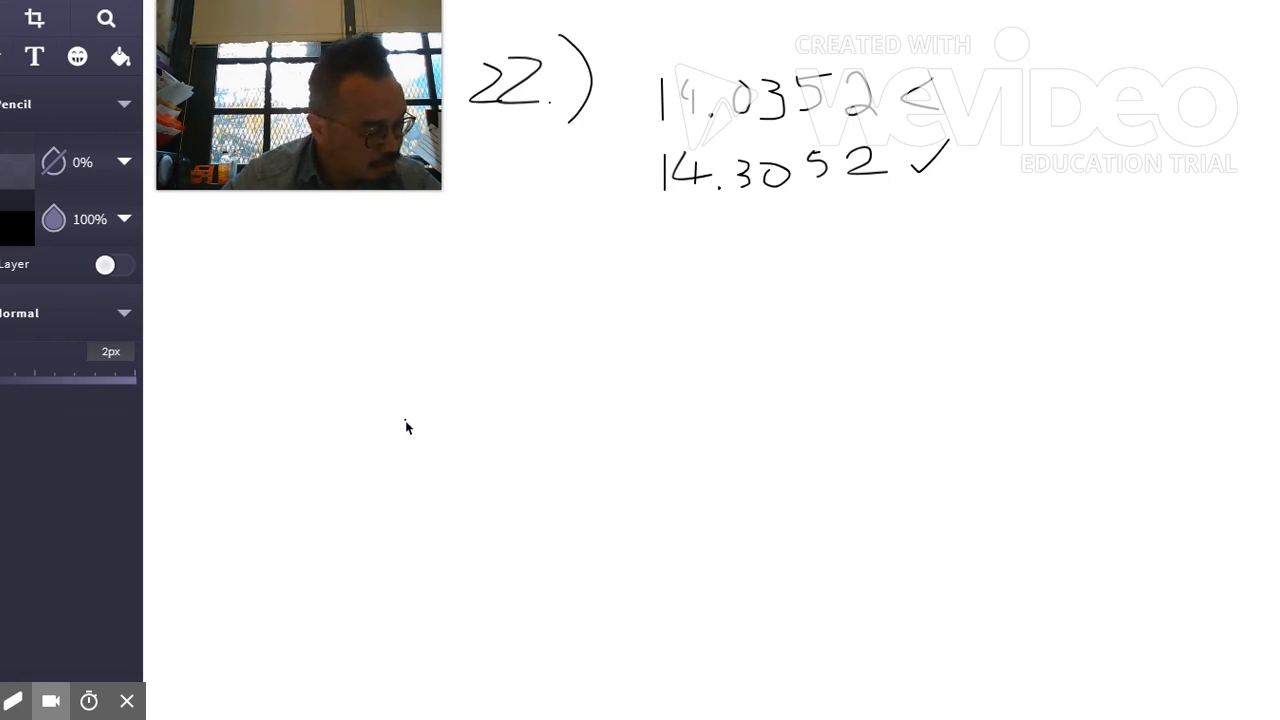